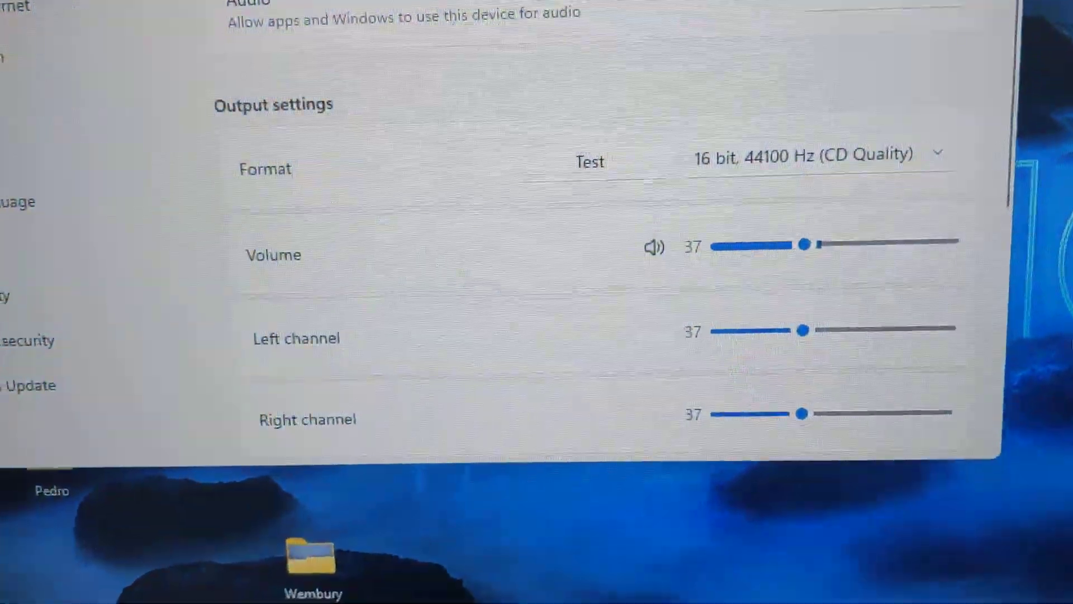
Review the Yaesu Output format and volume, then return to the All sound devices list.
{"action": "scroll", "scroll_direction": "down", "scroll_amount": 3}
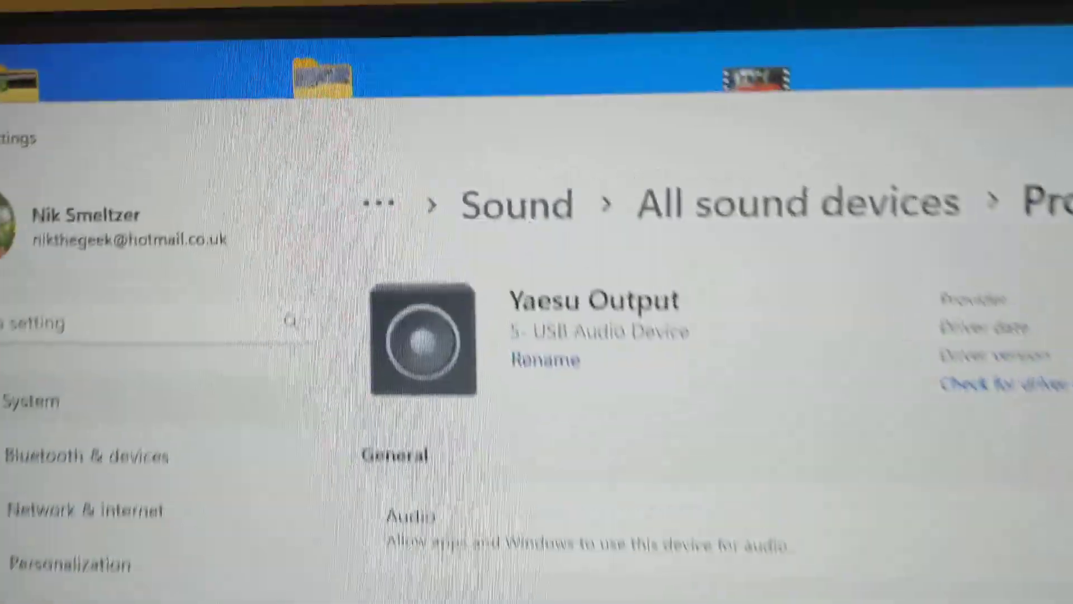
{"action": "scroll", "scroll_direction": "down", "scroll_amount": 3}
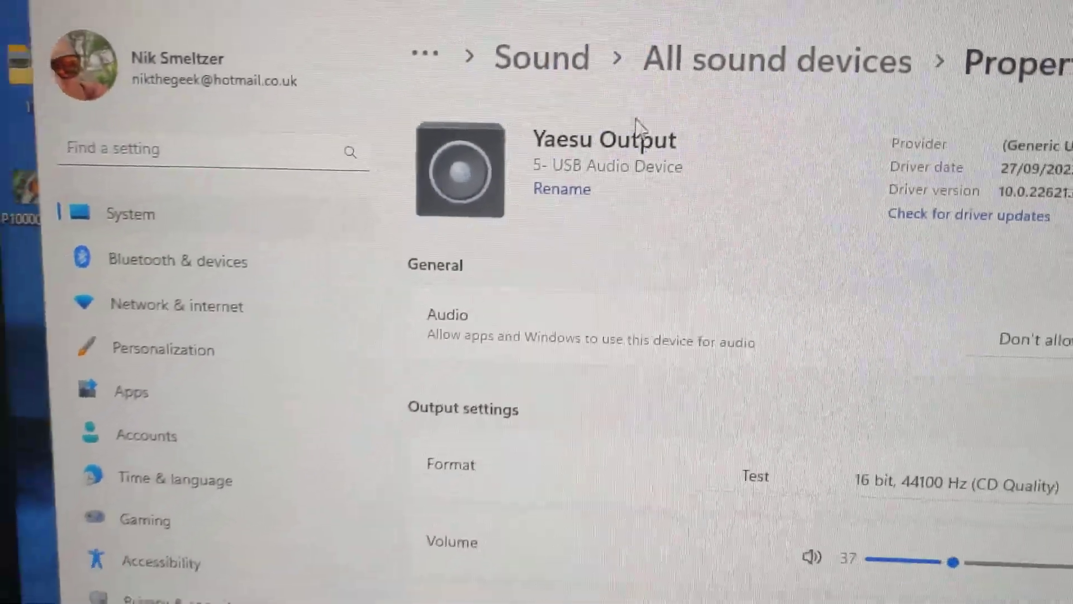
{"action": "left_click", "coordinate": [38, 19]}
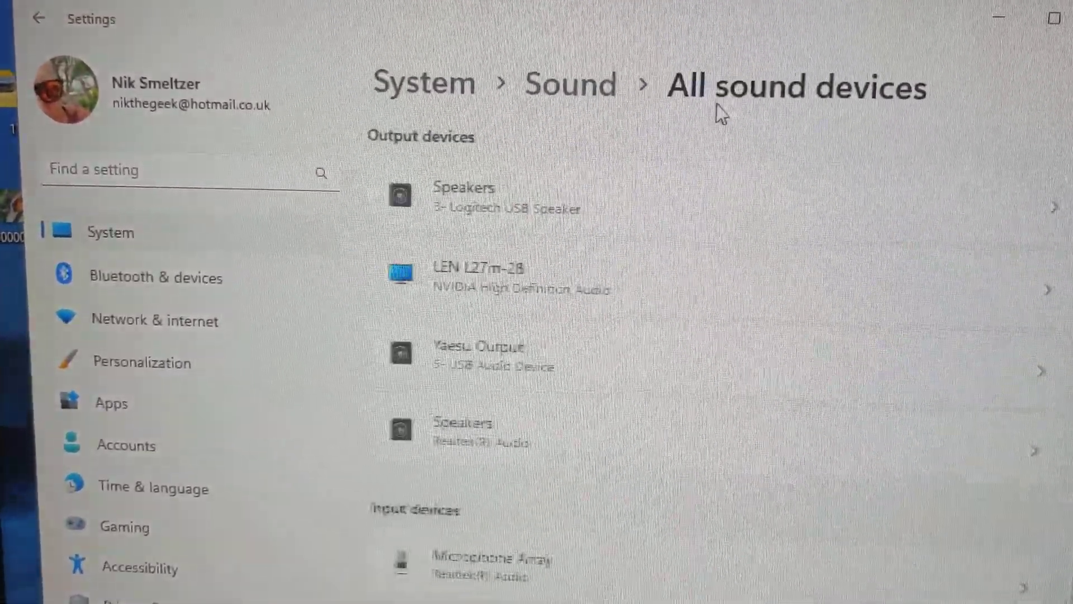
Scroll the main Sound page down to the Input devices and Advanced sections.
{"action": "scroll", "scroll_direction": "down", "scroll_amount": 3}
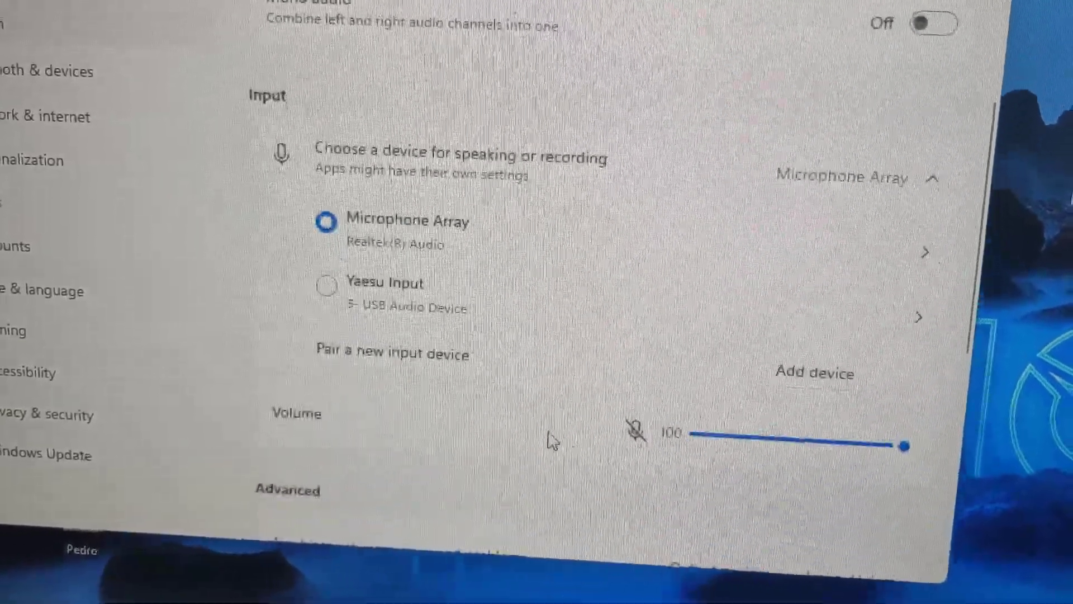
{"action": "scroll", "scroll_direction": "down", "scroll_amount": 3}
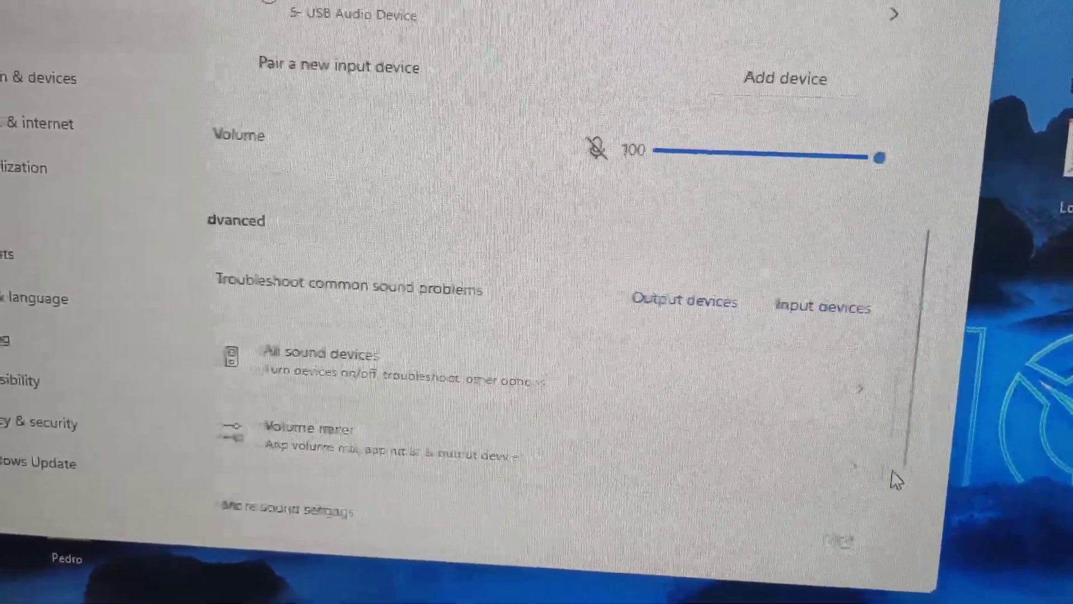